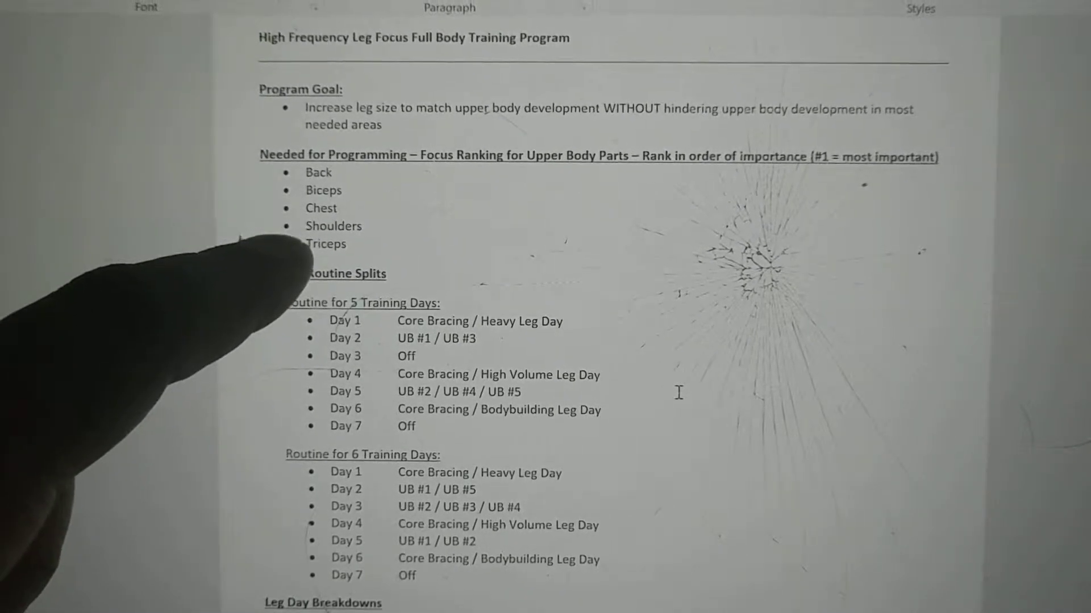
pyautogui.scroll(-3)
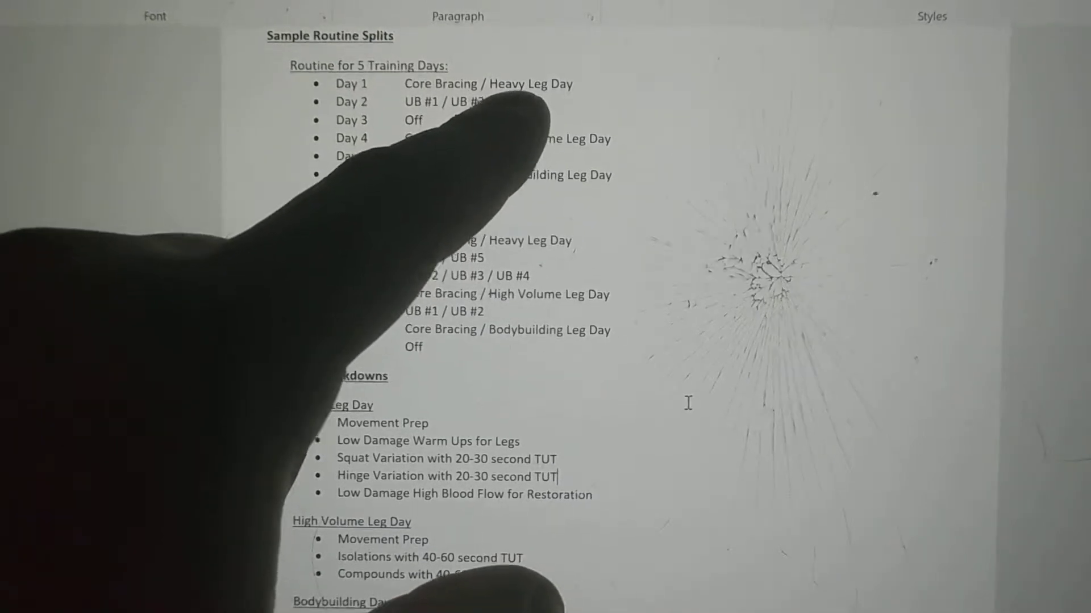
pyautogui.scroll(-3)
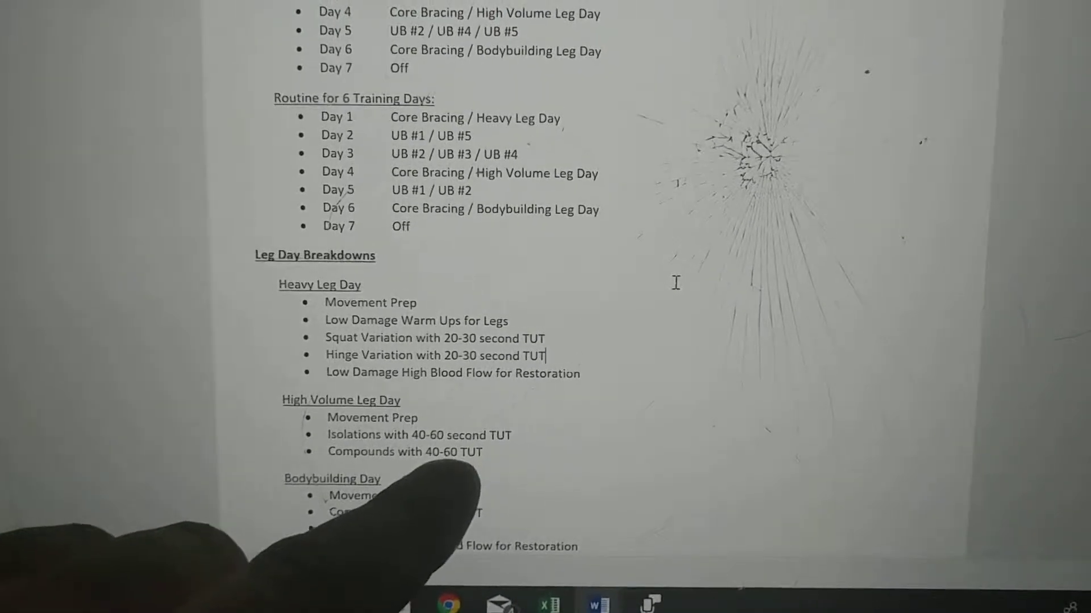
pyautogui.scroll(-3)
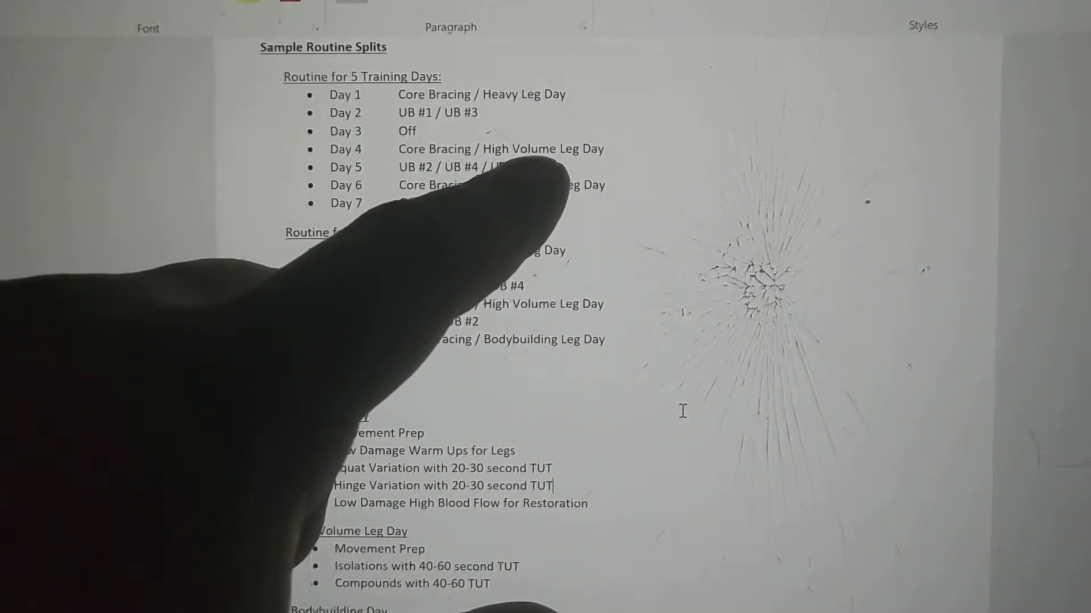
pyautogui.scroll(3)
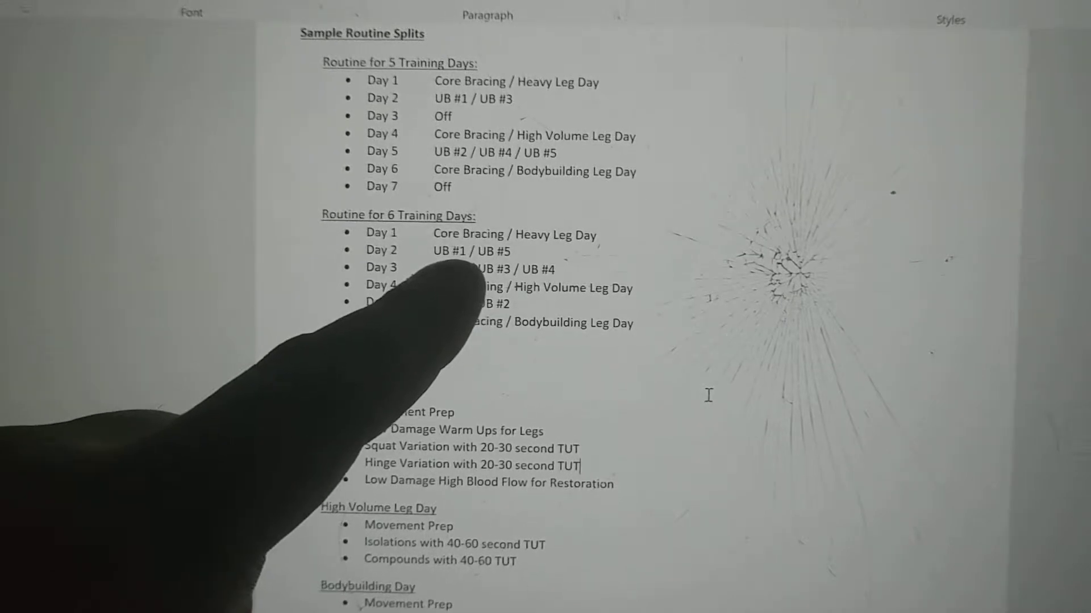
pyautogui.scroll(-3)
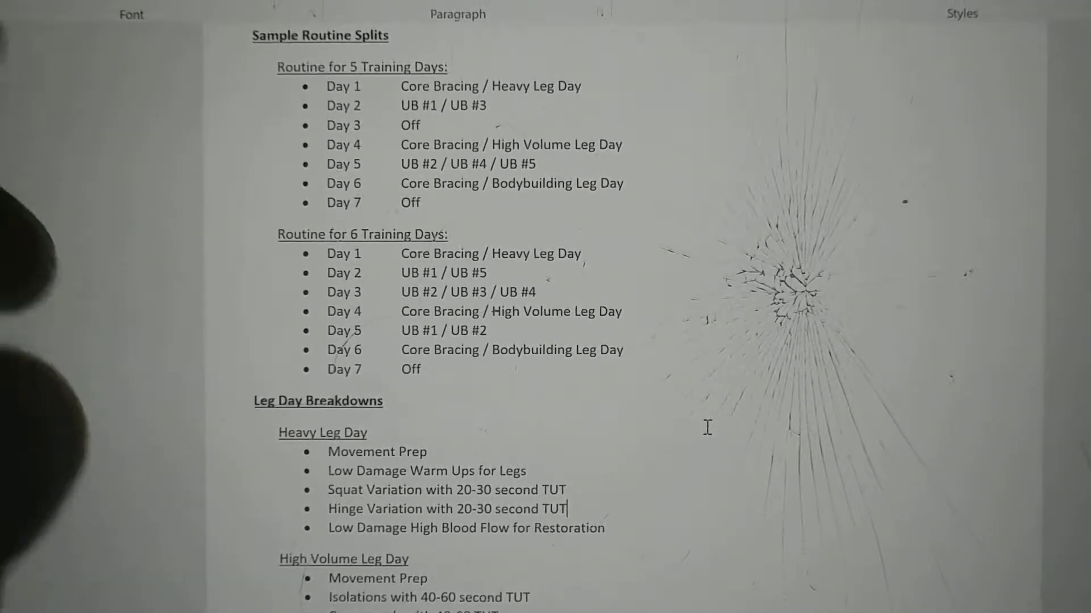
pyautogui.scroll(-3)
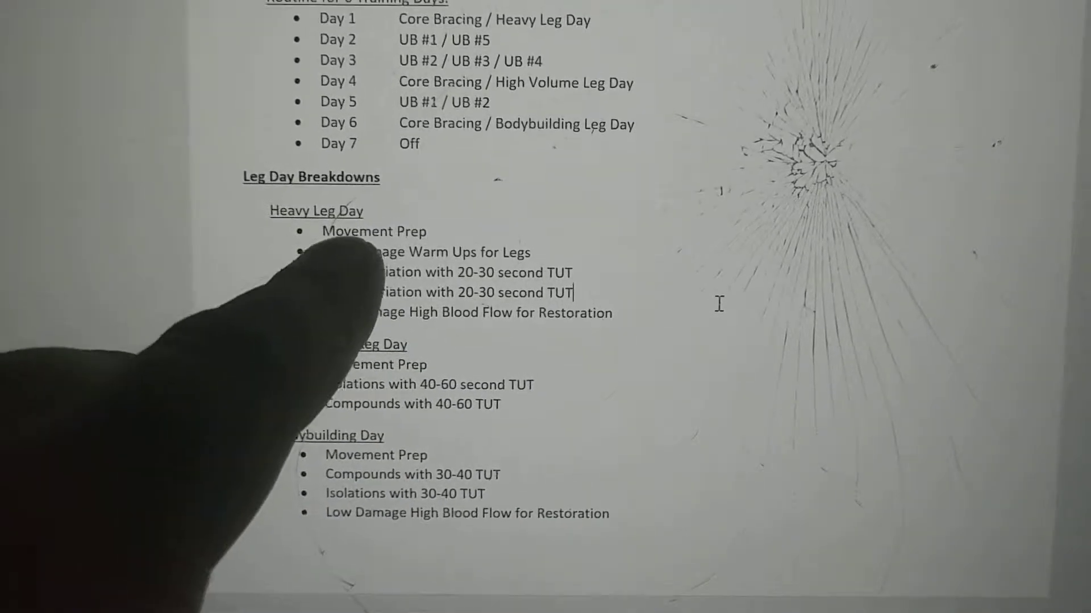